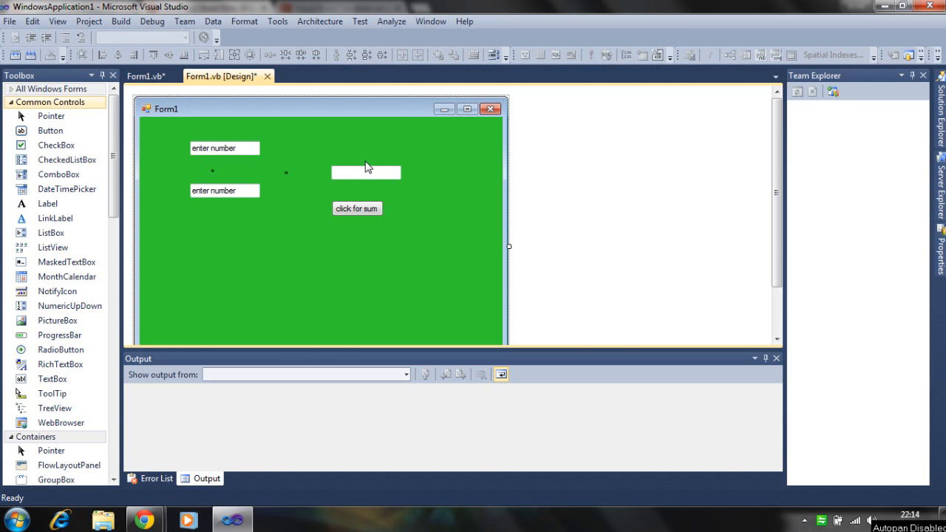
pyautogui.moveTo(352, 177)
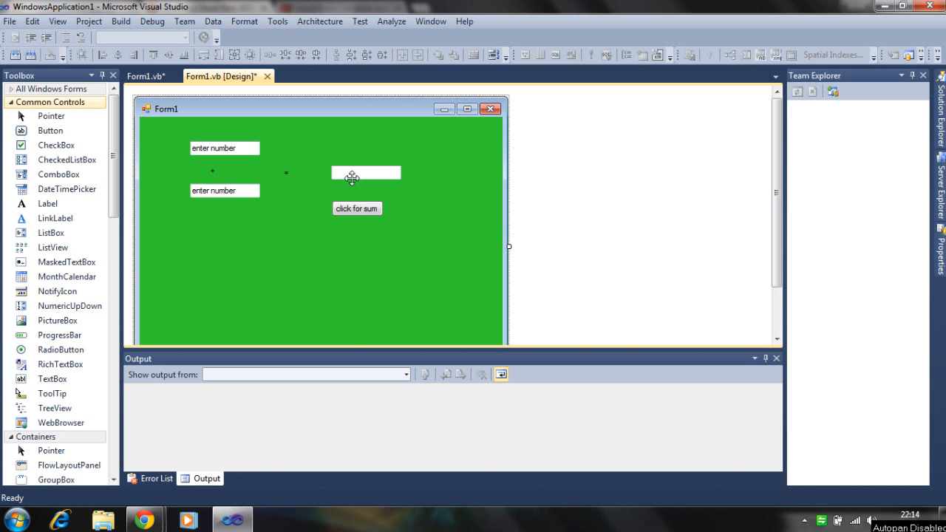
# Step: Review the first TextBox's properties: name txtfirstno, text 'enter number'
pyautogui.click(224, 147)
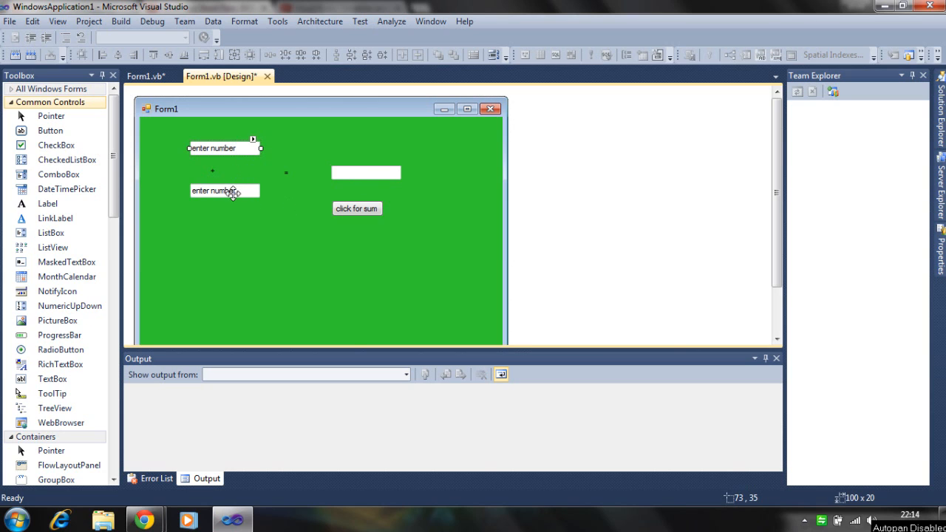
pyautogui.rightClick(231, 147)
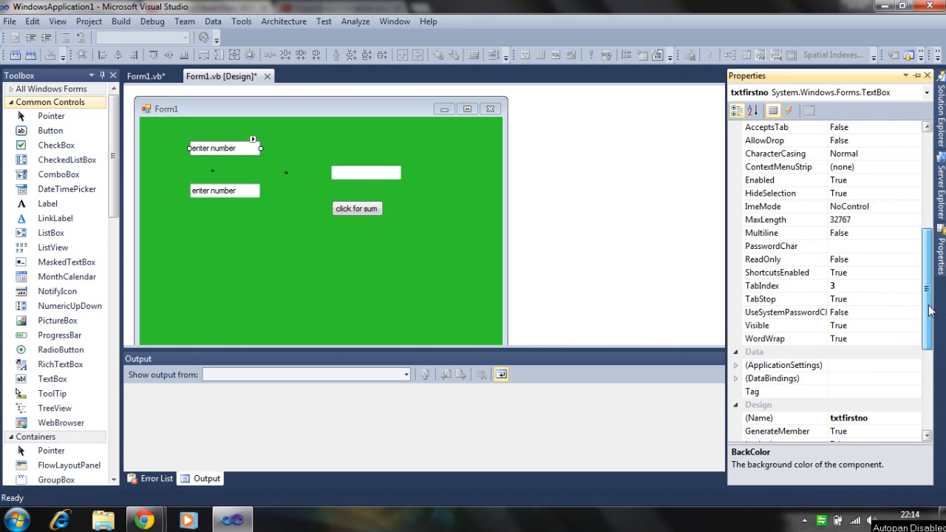
pyautogui.scroll(-3)
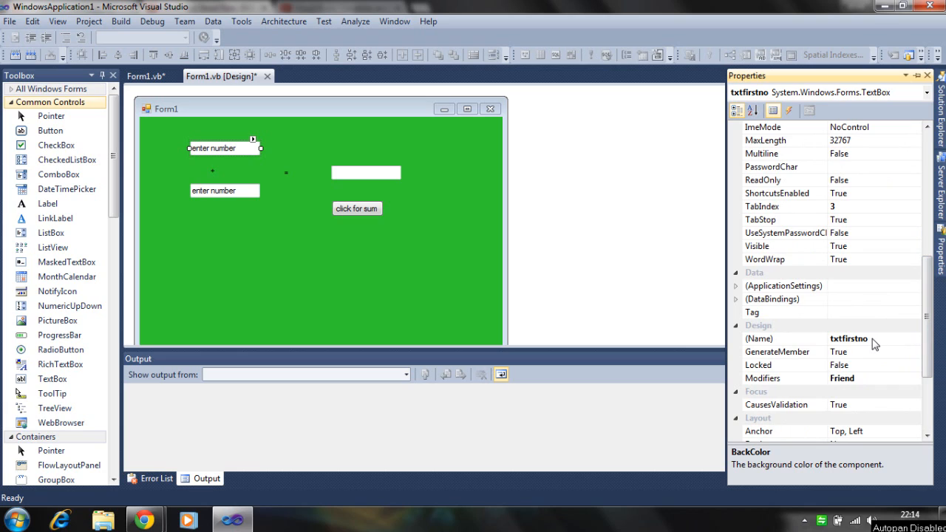
pyautogui.moveTo(868, 344)
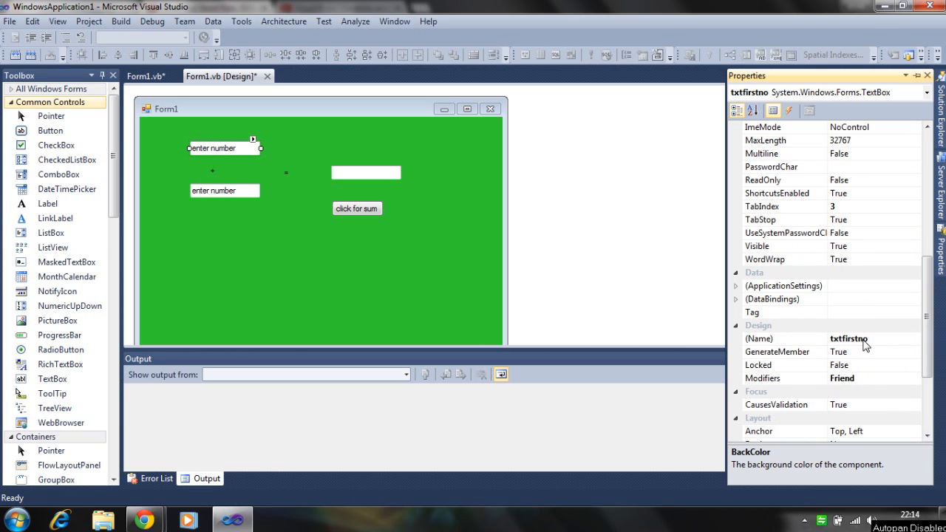
pyautogui.moveTo(890, 329)
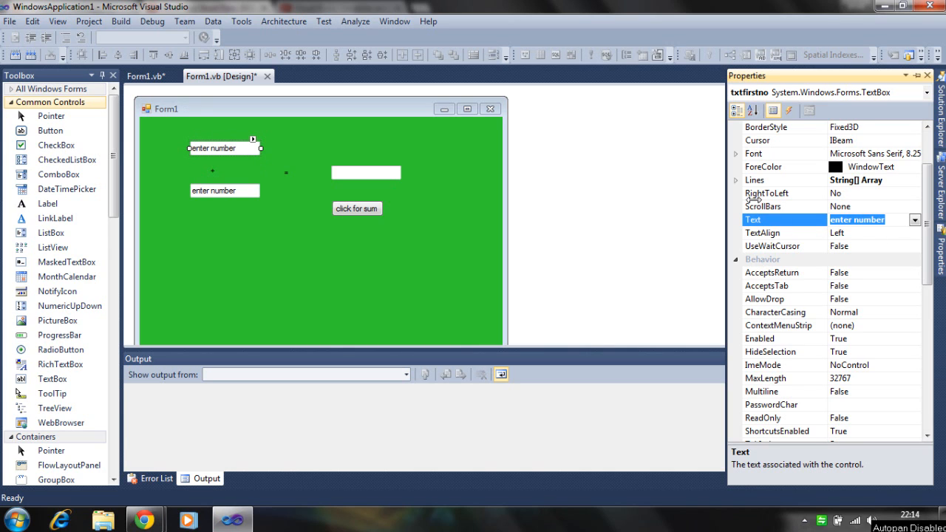
pyautogui.scroll(-3)
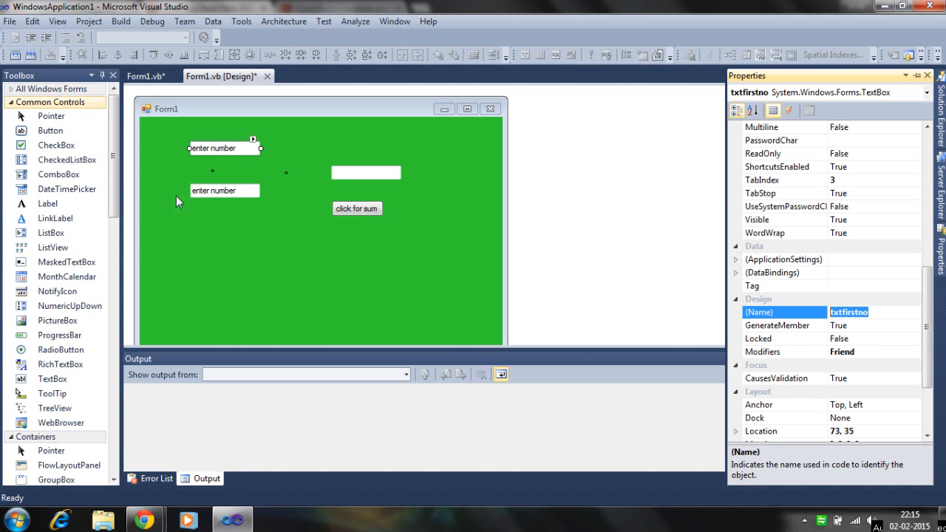
# Step: Select the sum button and view its properties: name cmdsum, text 'click for sum'
pyautogui.rightClick(223, 190)
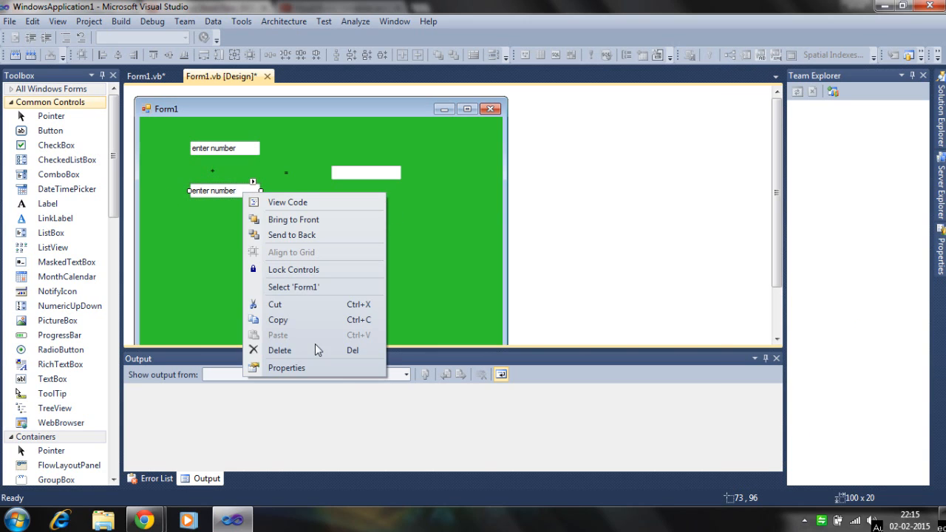
pyautogui.click(286, 367)
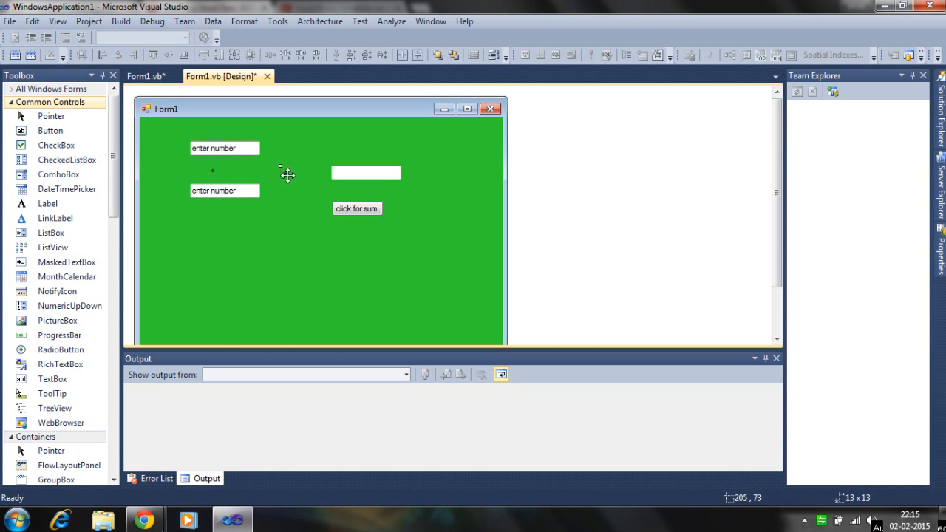
pyautogui.click(356, 208)
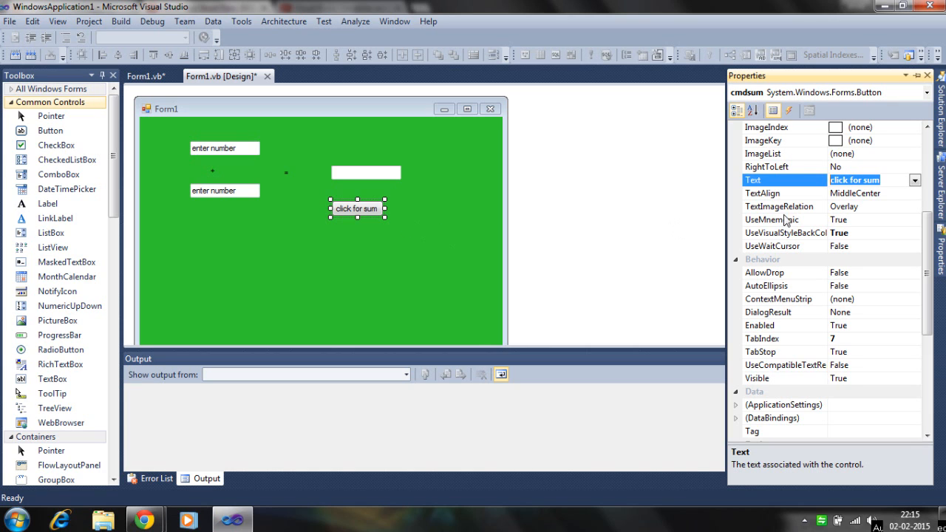
# Step: Check the result TextBox's properties: name txtresult with an empty Text value
pyautogui.rightClick(365, 172)
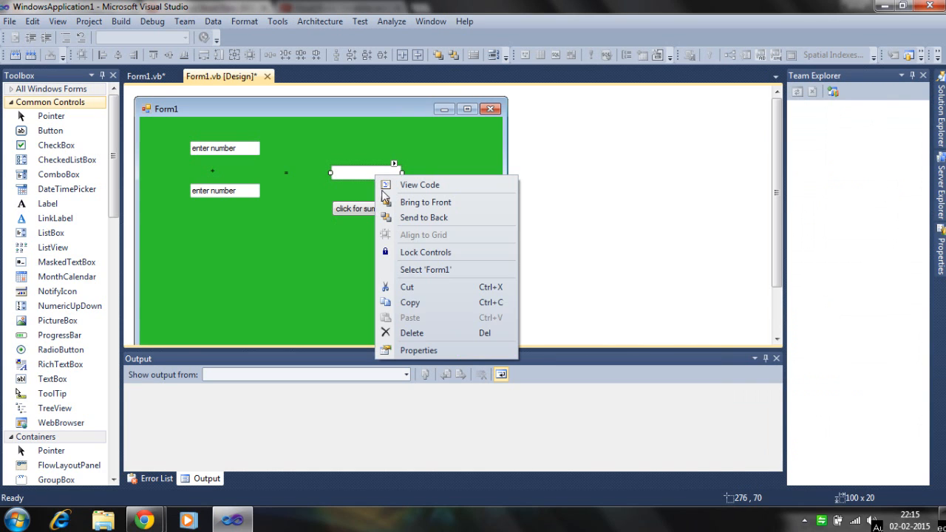
pyautogui.click(418, 351)
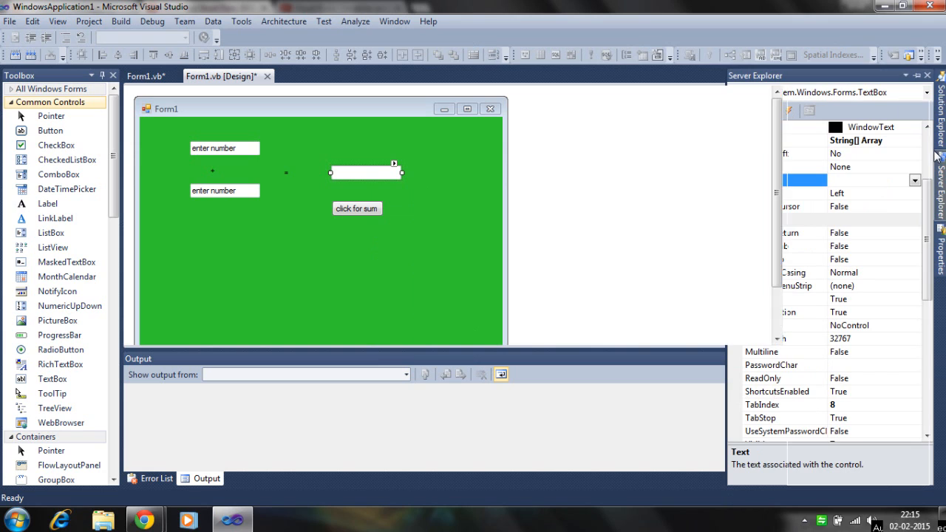
pyautogui.rightClick(370, 173)
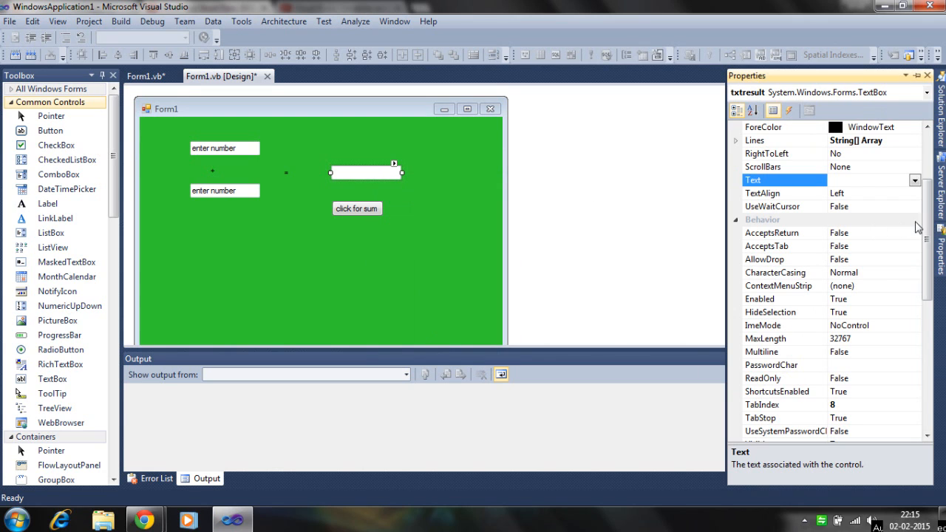
pyautogui.scroll(-3)
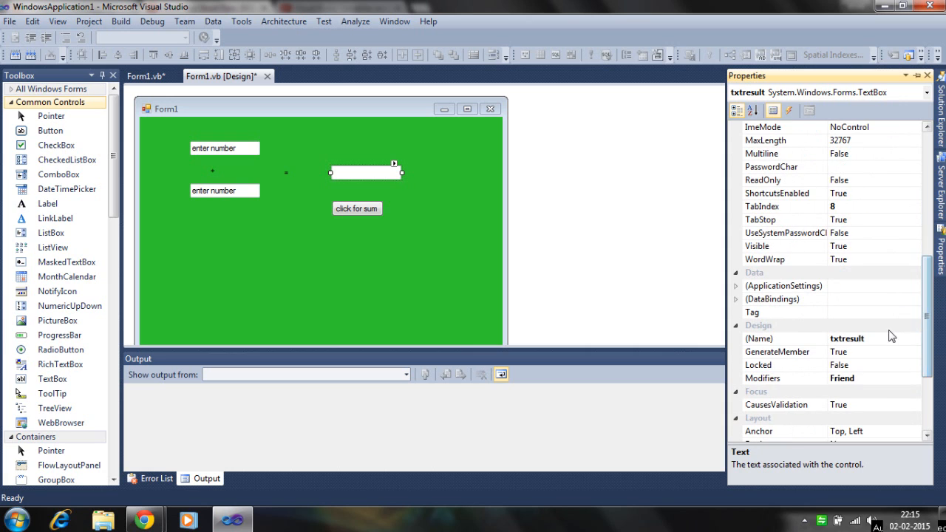
pyautogui.click(872, 338)
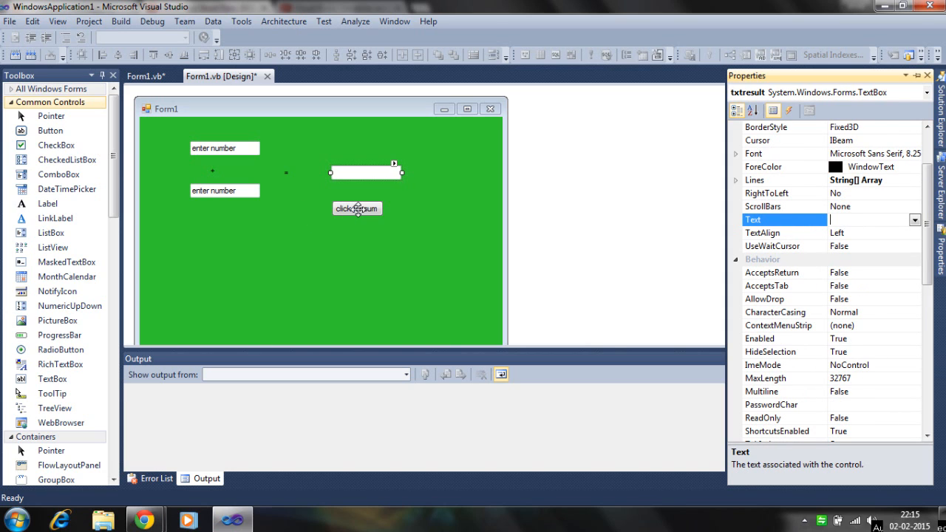
# Step: Open the cmdsum Button2_Click handler, with its IsNumeric and CDbl validation, in the code editor
pyautogui.doubleClick(358, 208)
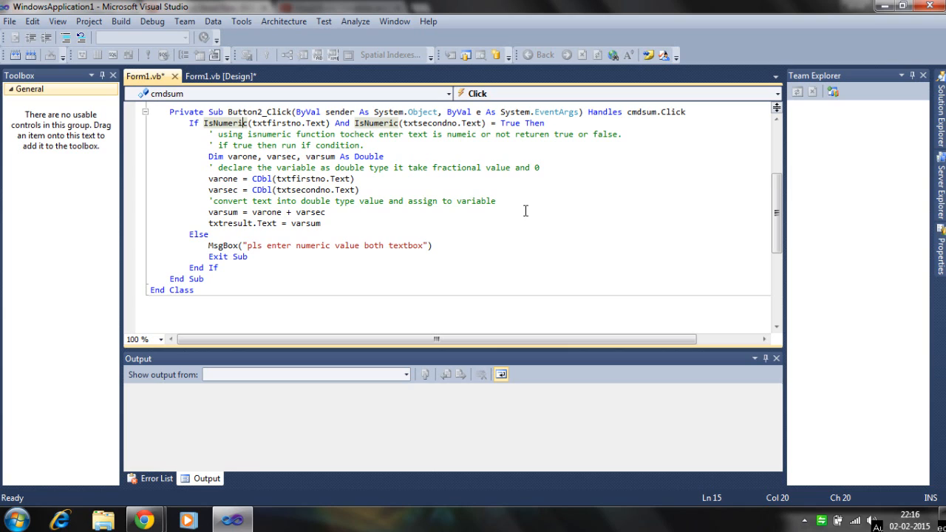
pyautogui.moveTo(393, 174)
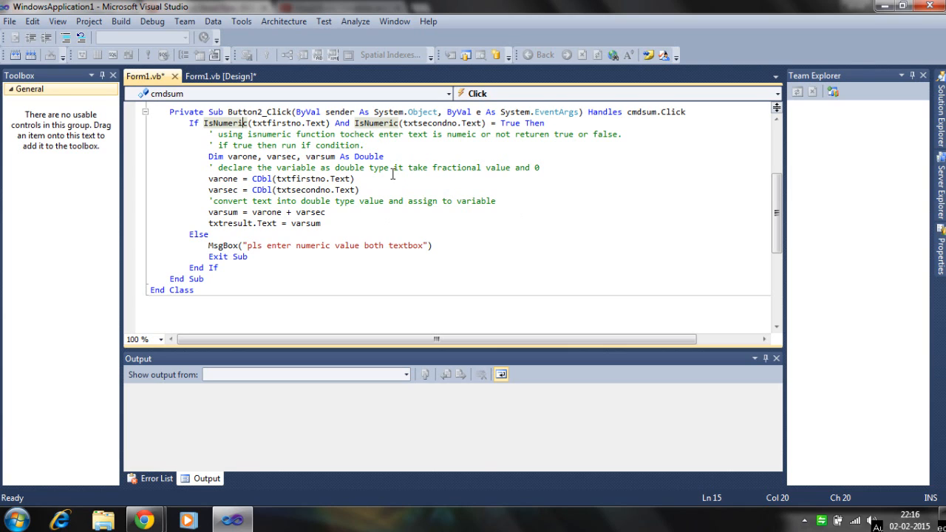
pyautogui.moveTo(392, 173)
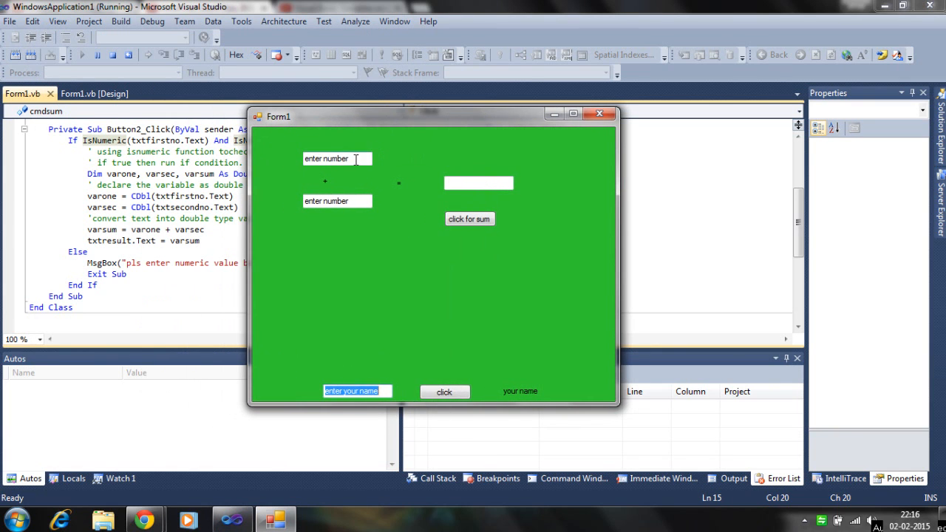
# Step: Try summing non-numeric 'hbyhny' and 'gfhbgf', dismissing the numeric-value warning each time
pyautogui.write('hbyhny')
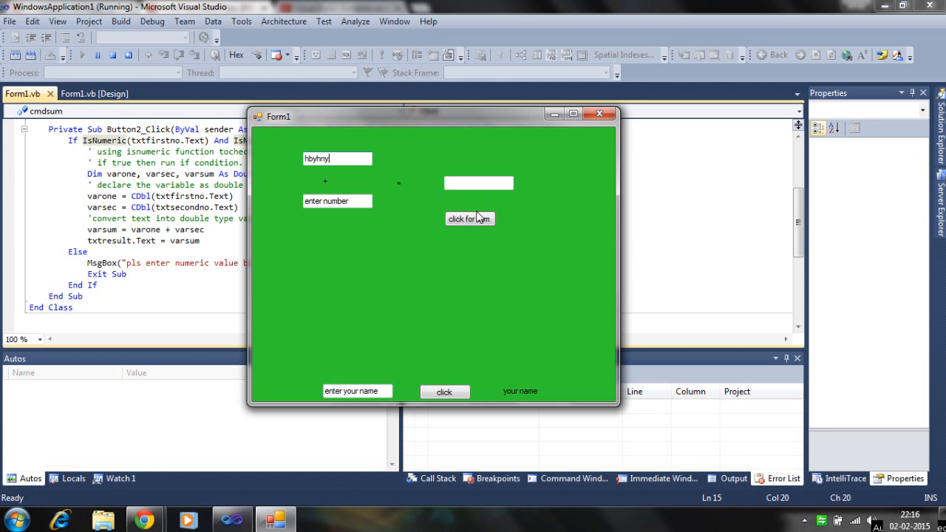
pyautogui.moveTo(495, 256)
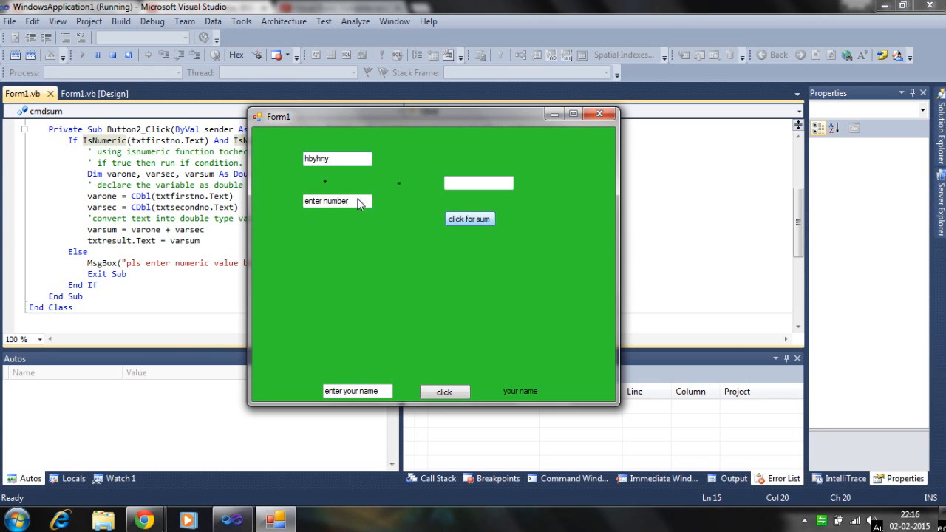
pyautogui.moveTo(458, 447)
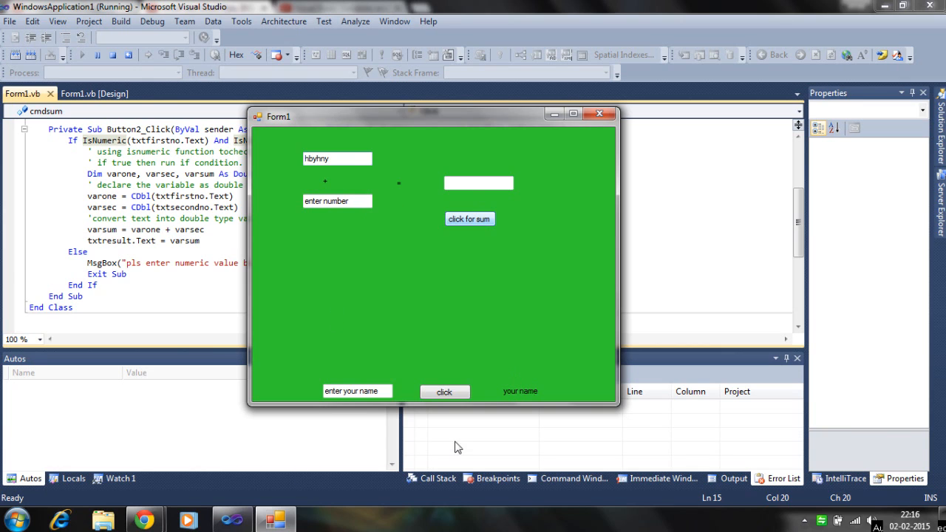
pyautogui.click(469, 219)
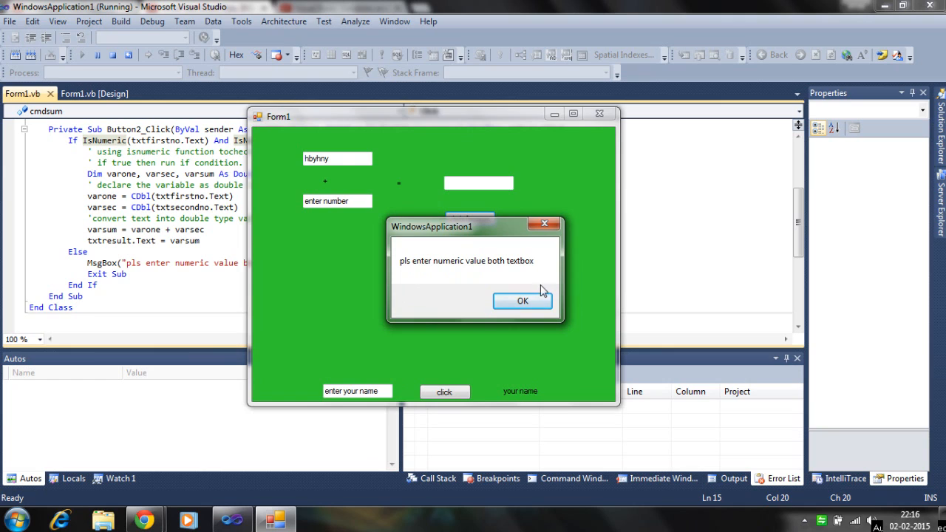
pyautogui.click(522, 300)
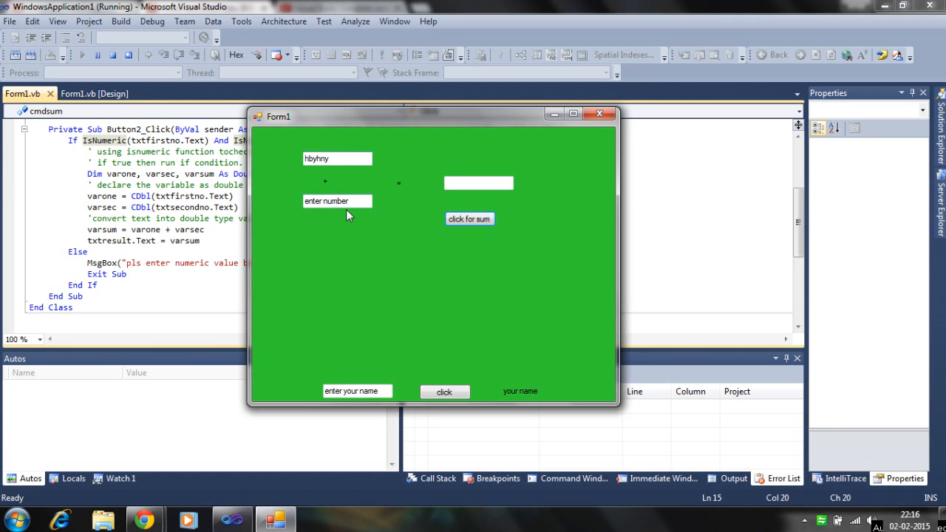
pyautogui.write('gf')
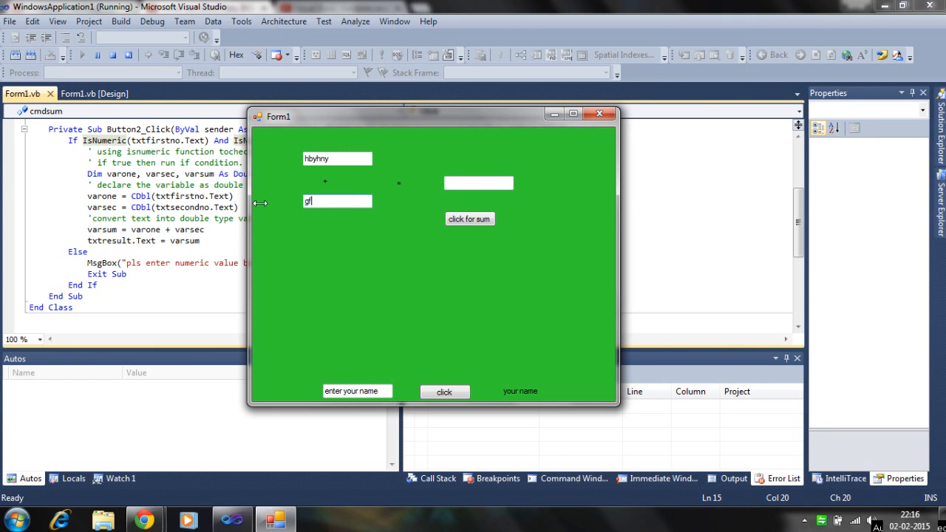
pyautogui.click(468, 219)
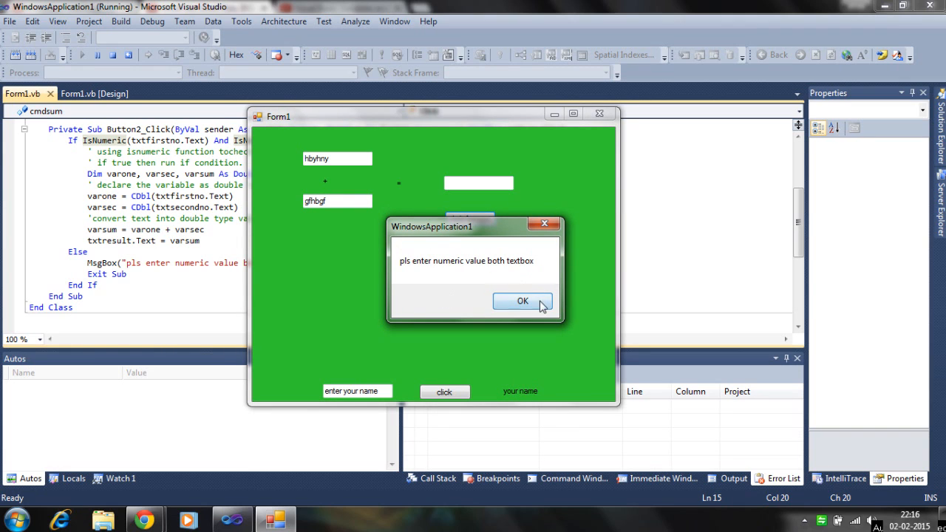
pyautogui.click(521, 301)
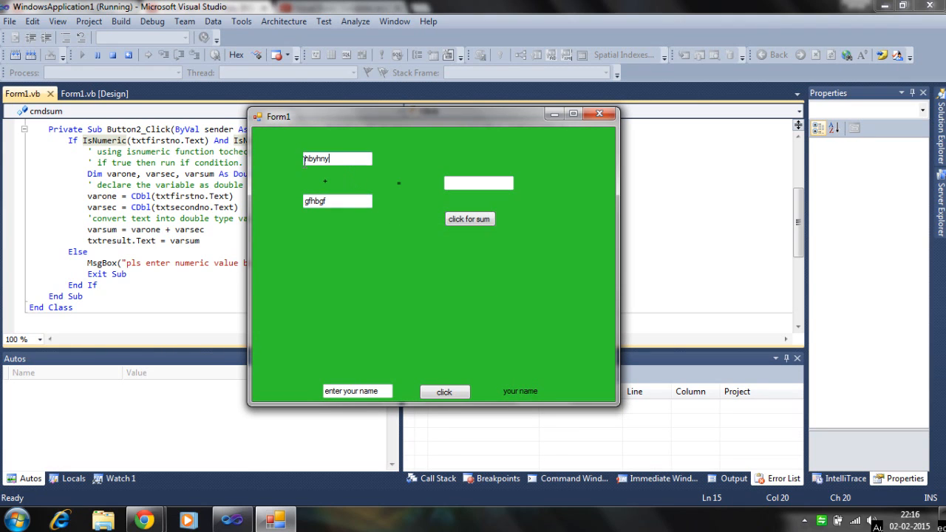
# Step: Sum 56.78 and 67 to get 123.78, then close the running form
pyautogui.write('56.78')
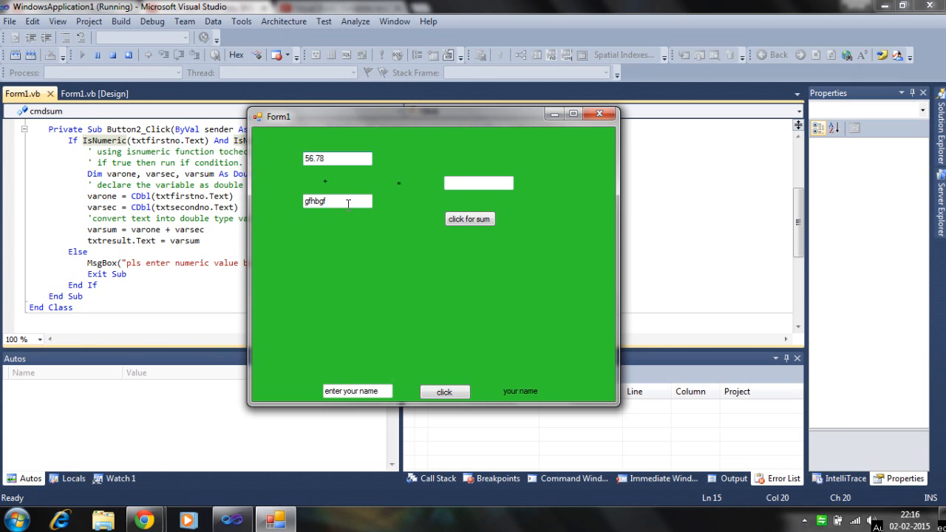
pyautogui.write('67')
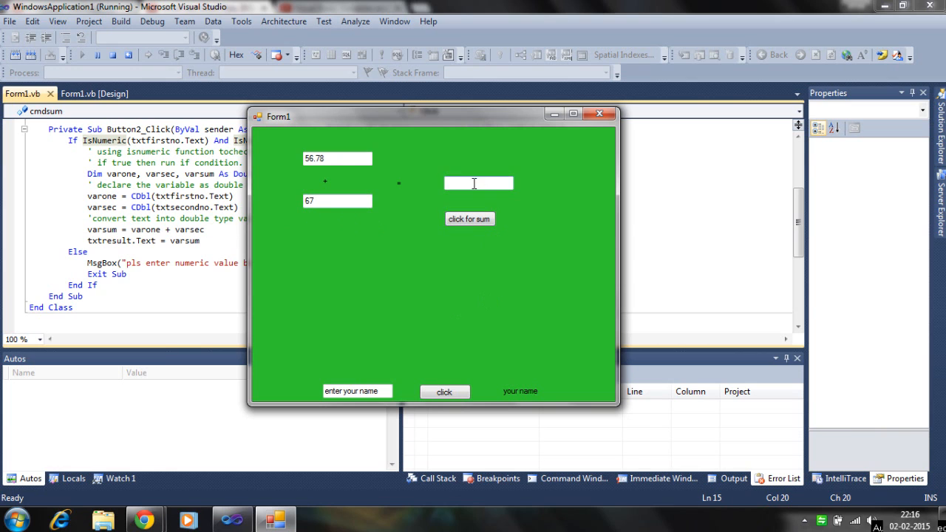
pyautogui.click(469, 219)
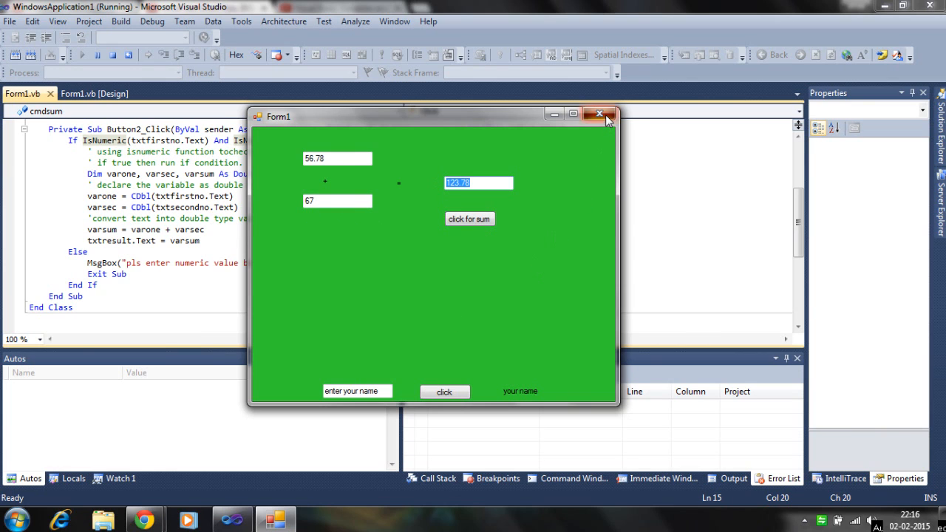
pyautogui.click(599, 114)
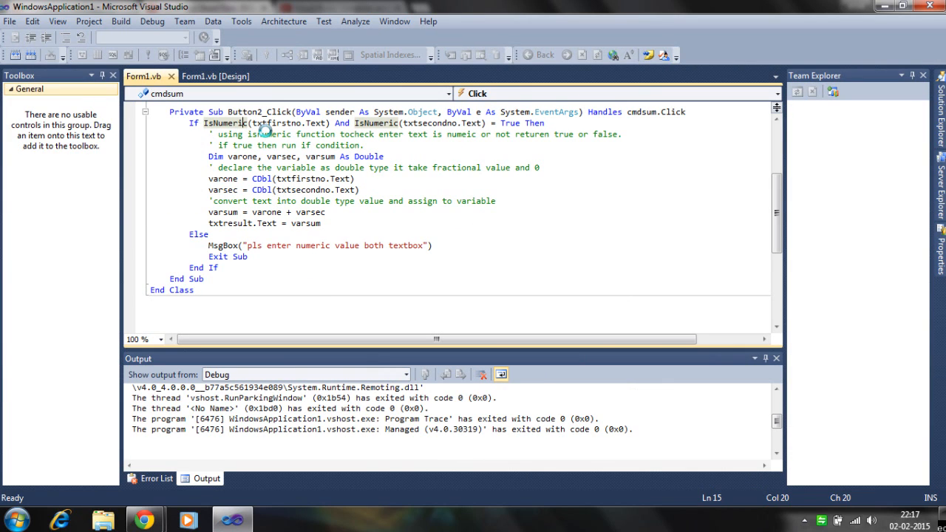
pyautogui.moveTo(251, 136)
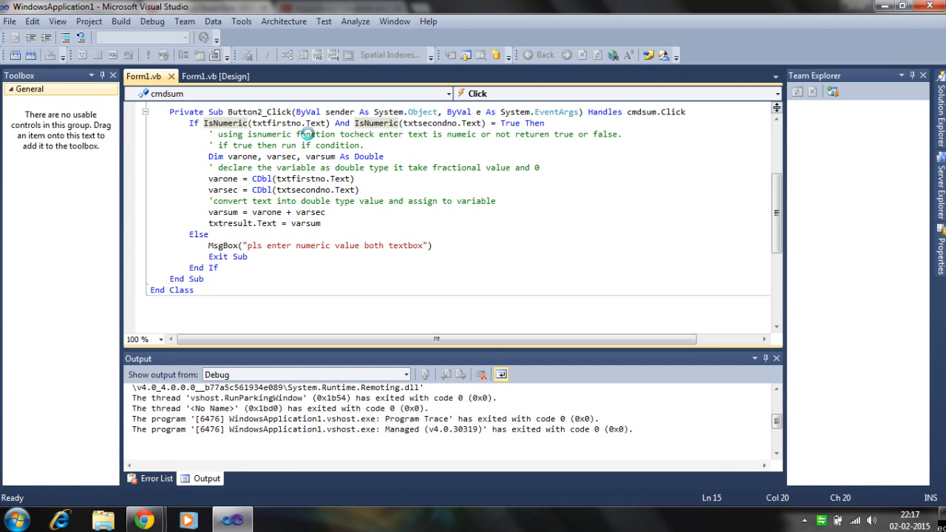
pyautogui.moveTo(492, 127)
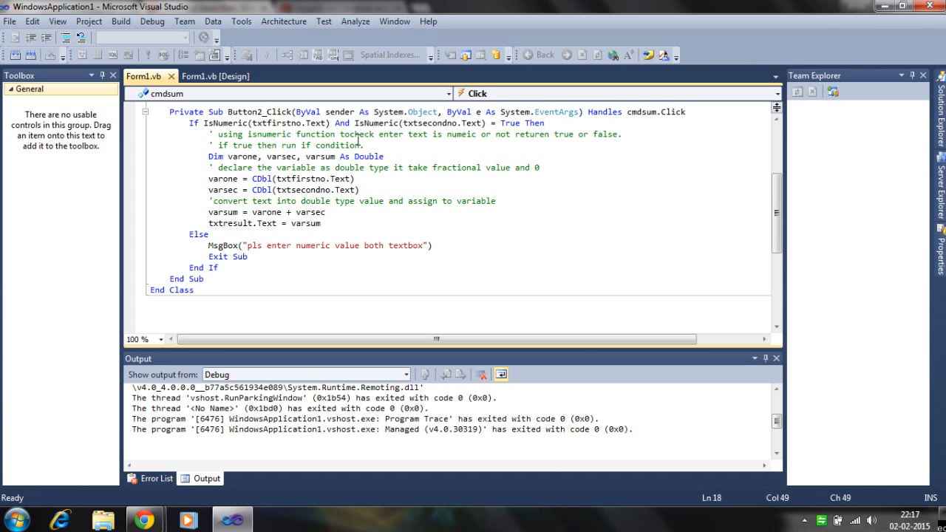
pyautogui.moveTo(762, 246)
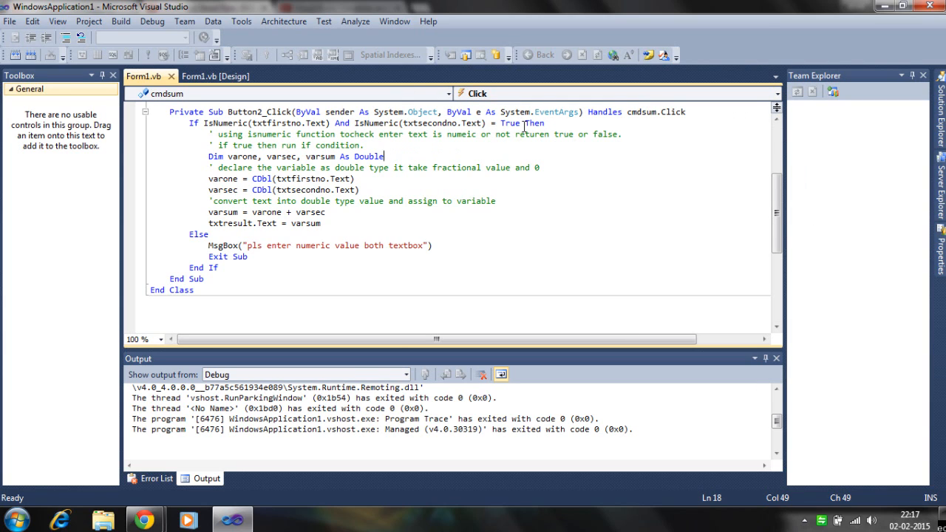
pyautogui.moveTo(202, 160)
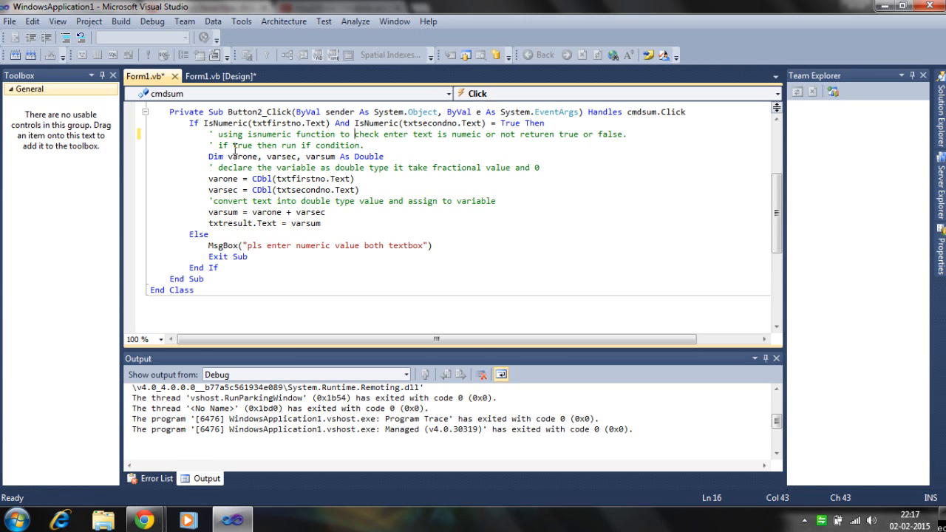
pyautogui.moveTo(321, 156)
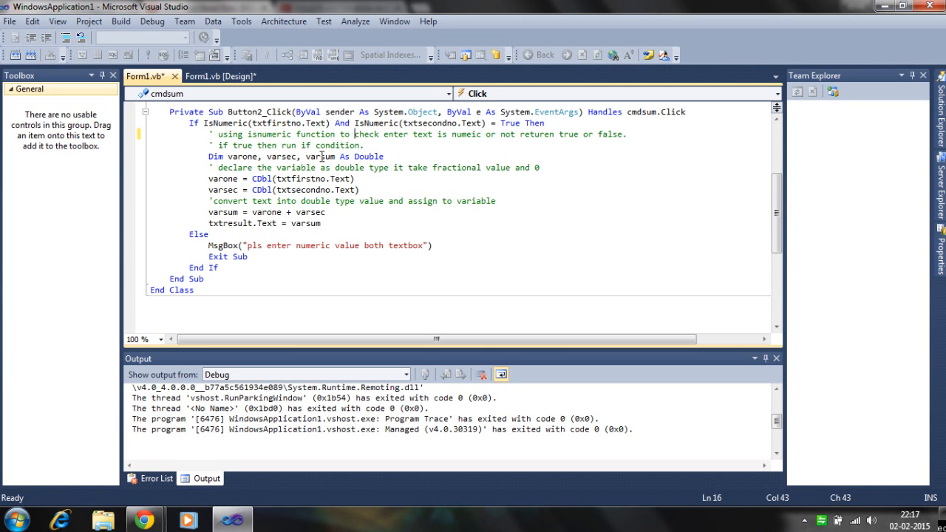
pyautogui.moveTo(384, 167)
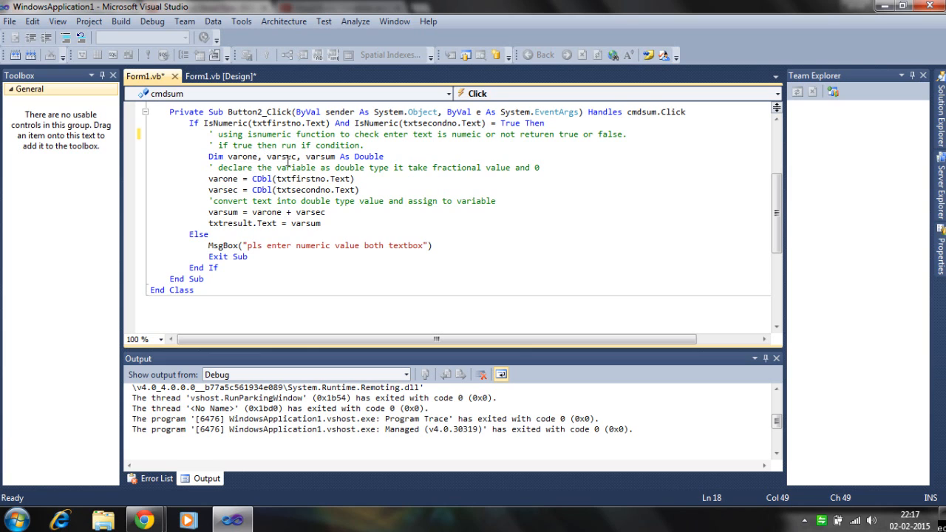
pyautogui.moveTo(243, 156)
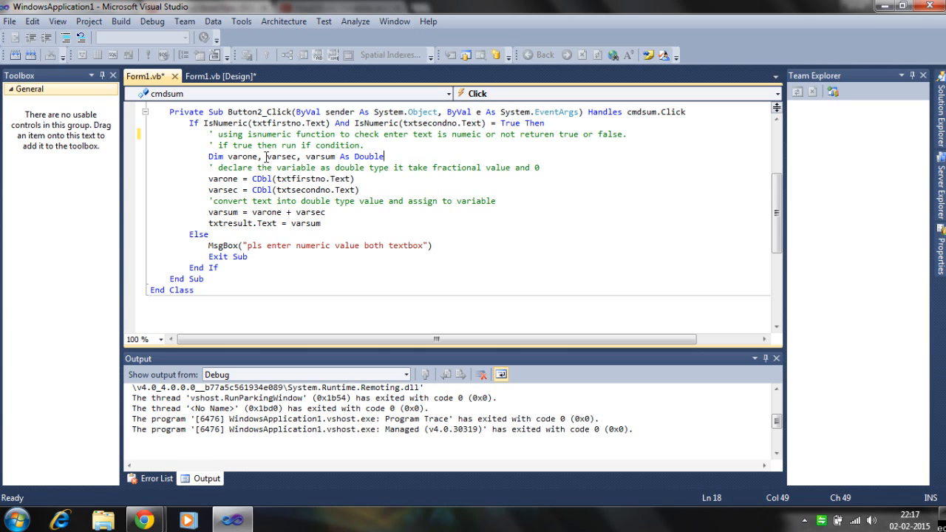
pyautogui.moveTo(262, 177)
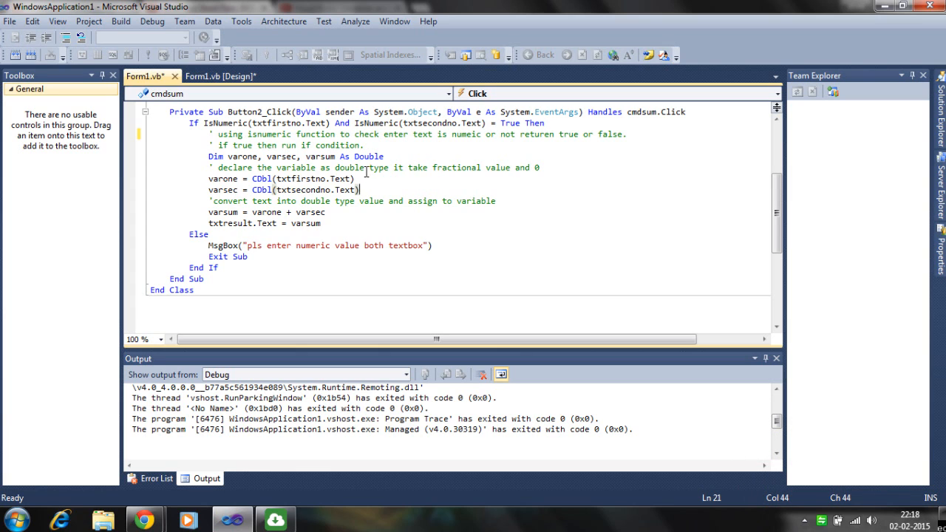
pyautogui.doubleClick(367, 156)
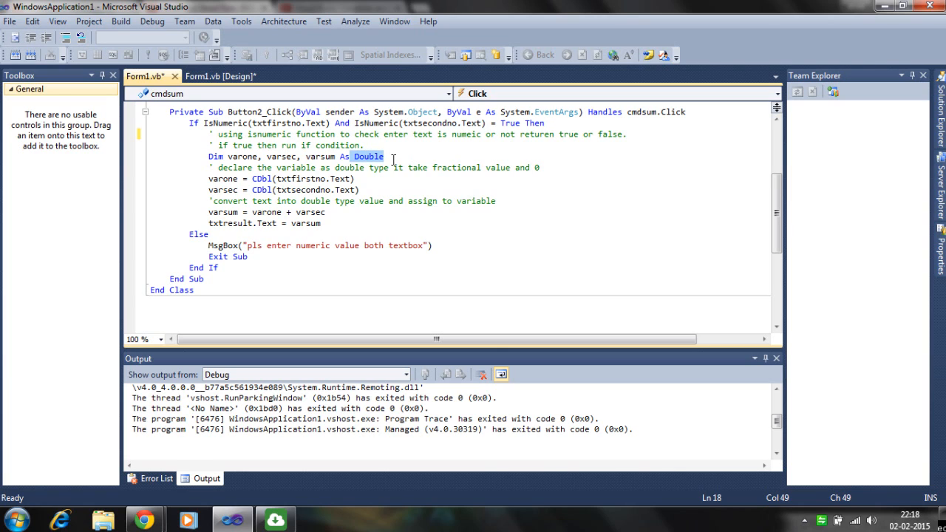
pyautogui.moveTo(464, 197)
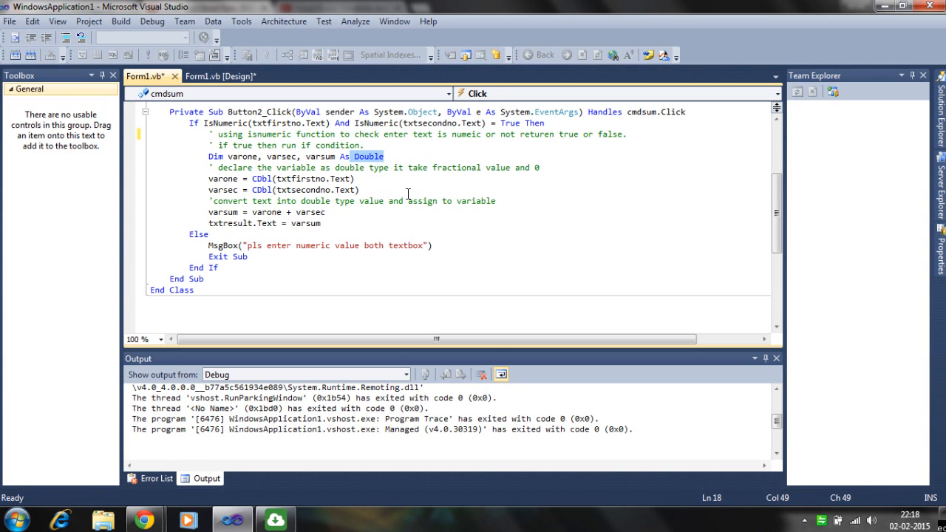
pyautogui.moveTo(368, 156)
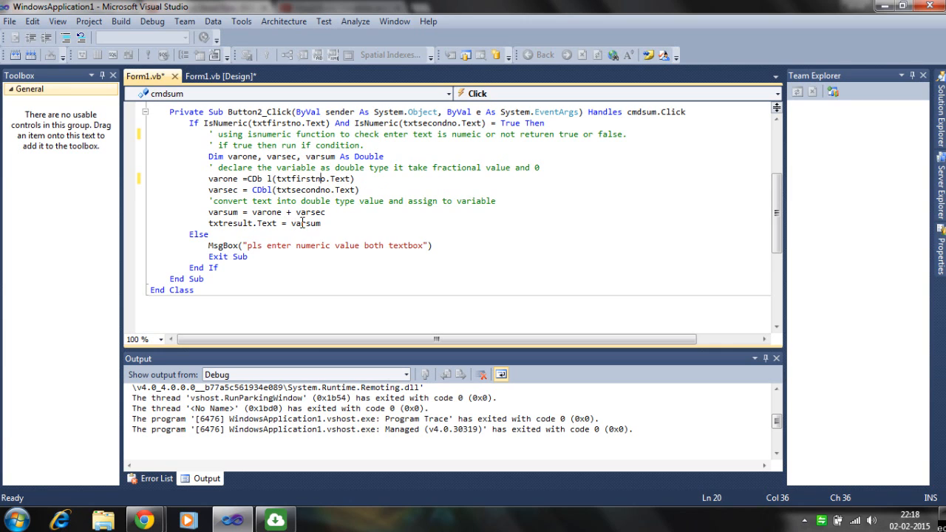
pyautogui.moveTo(309, 212)
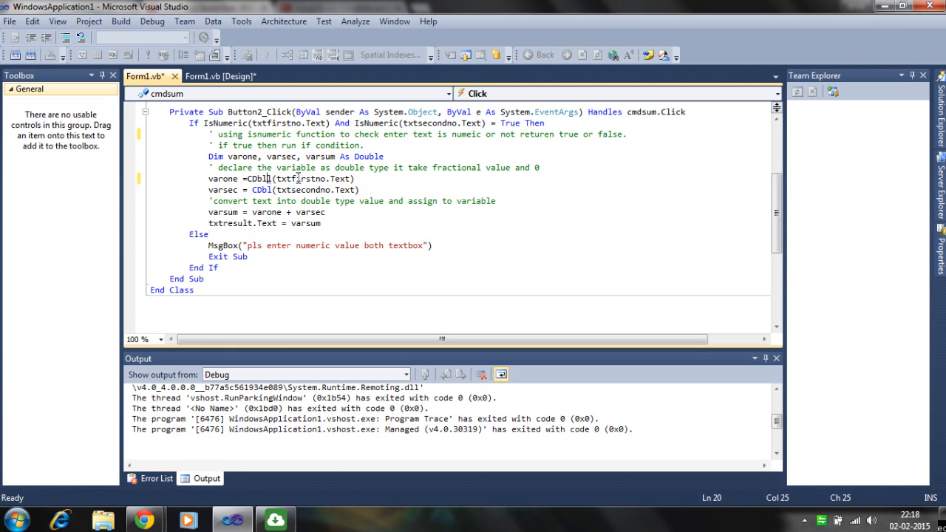
pyautogui.moveTo(302, 197)
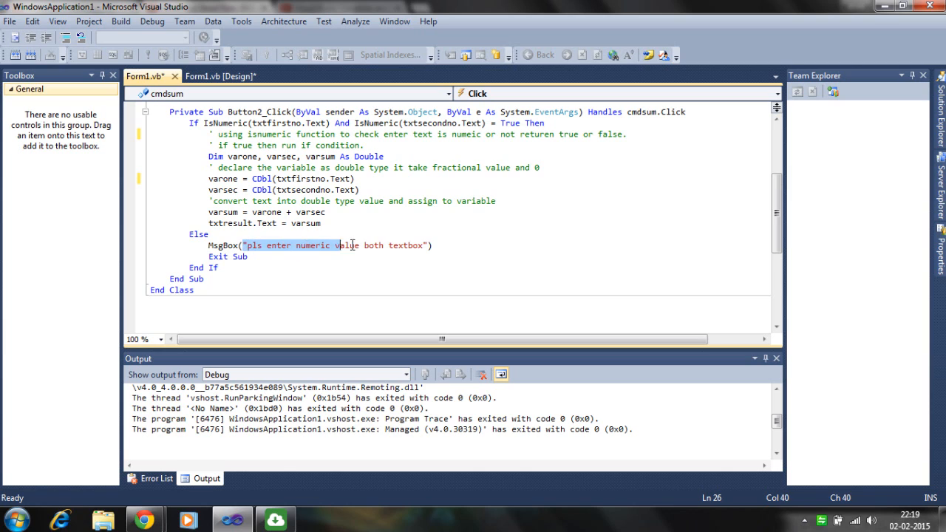
# Step: Append the comment ' it stop program after the Exit Sub line
pyautogui.click(264, 267)
pyautogui.write(" ' if")
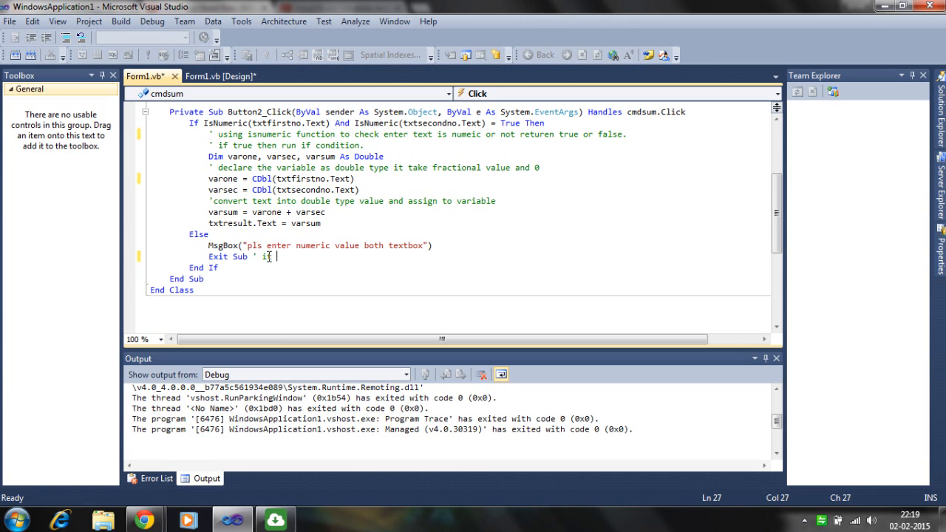
pyautogui.write('stop')
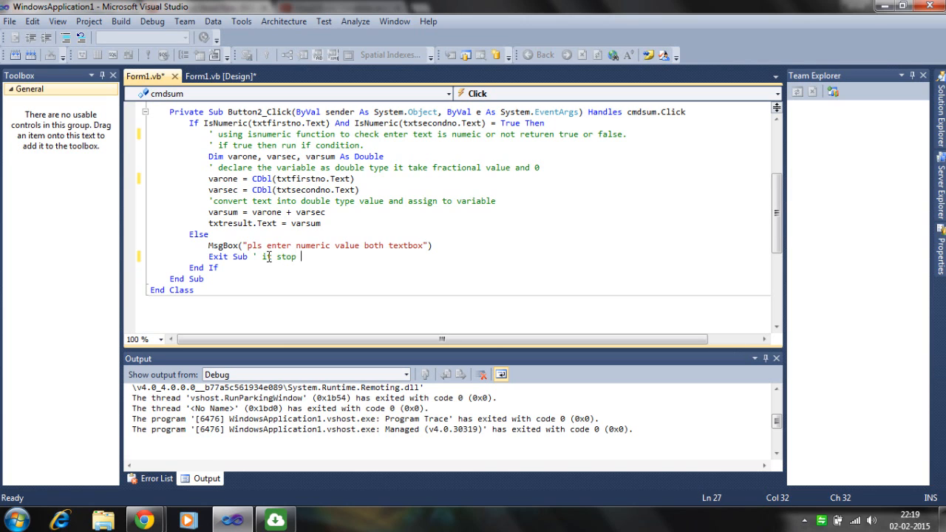
pyautogui.write('prog')
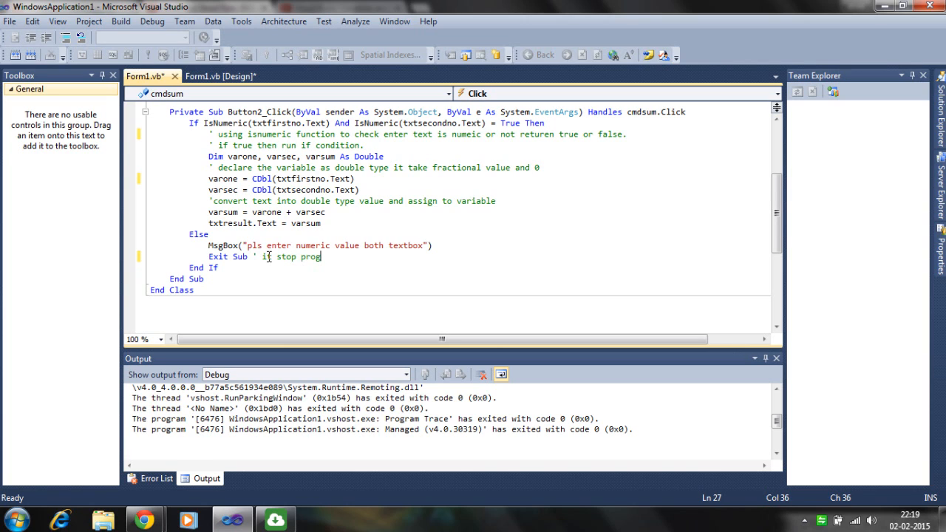
pyautogui.write('ram')
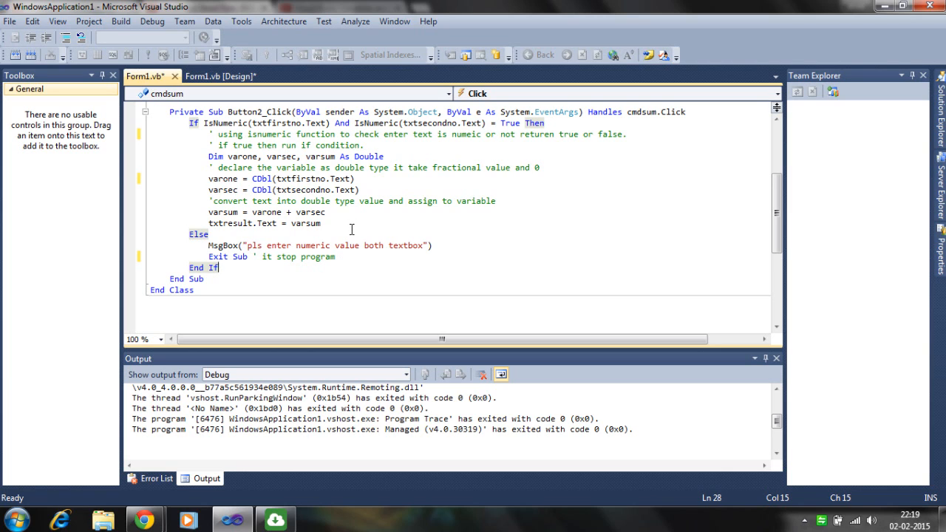
pyautogui.moveTo(399, 157)
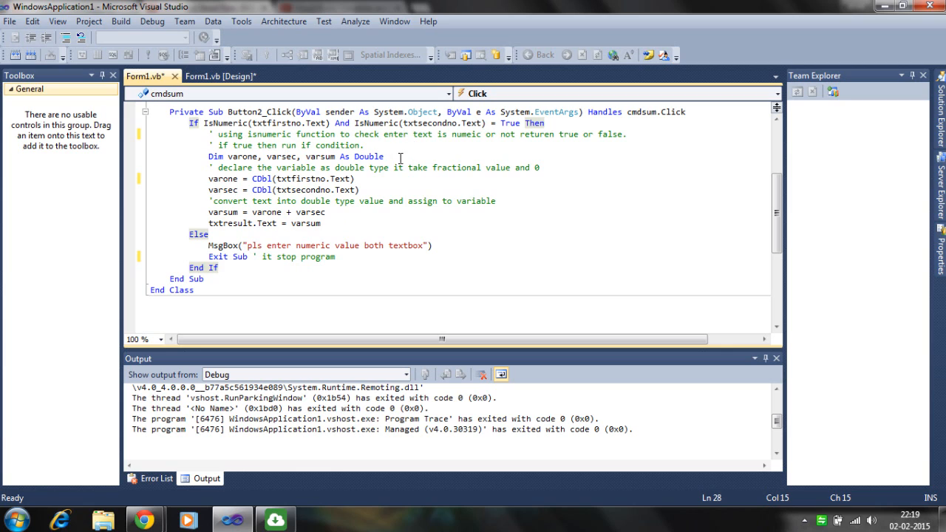
pyautogui.doubleClick(368, 156)
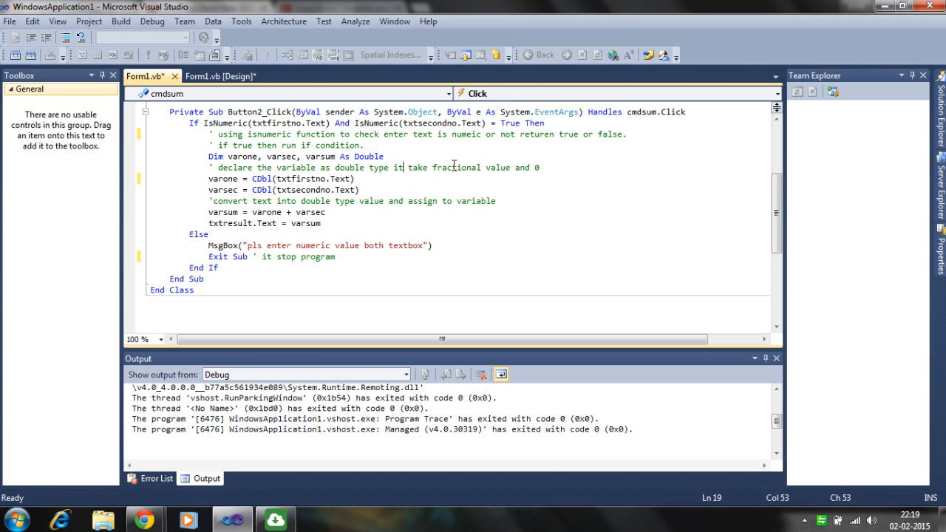
pyautogui.doubleClick(367, 156)
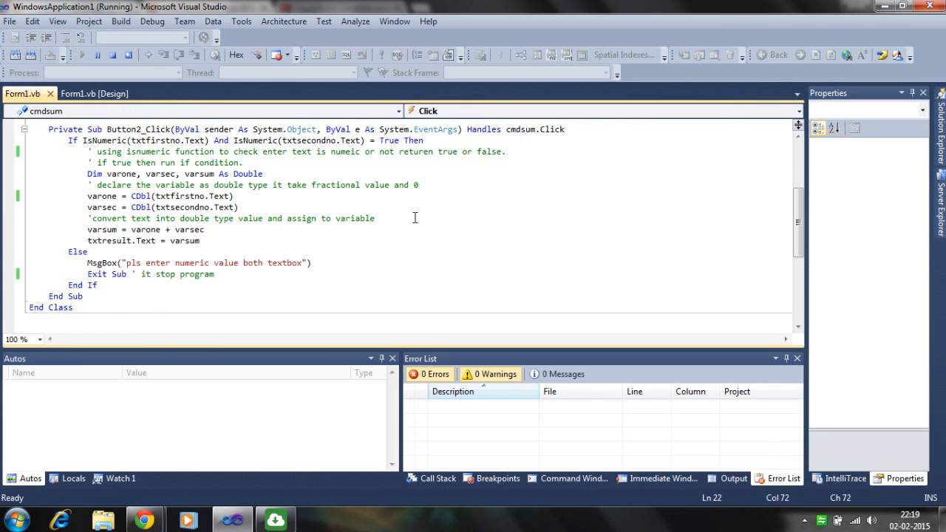
pyautogui.moveTo(343, 429)
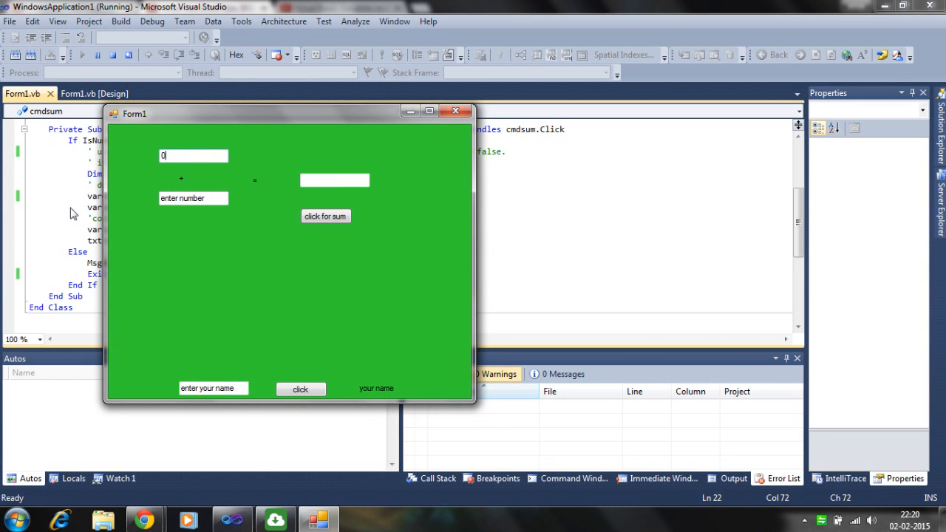
# Step: Add 0 and 3.7 to get 3.7, close the form, and return to Form1 design view
pyautogui.write('3.7')
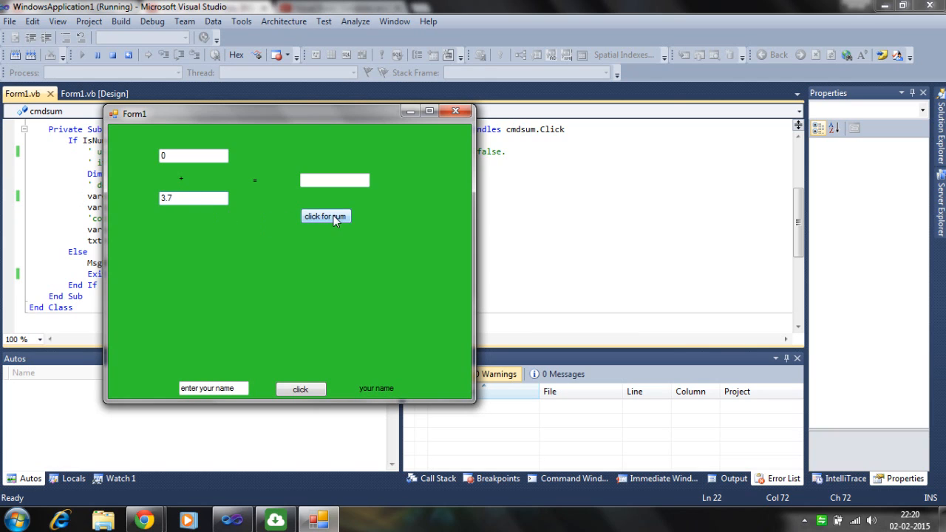
pyautogui.click(325, 216)
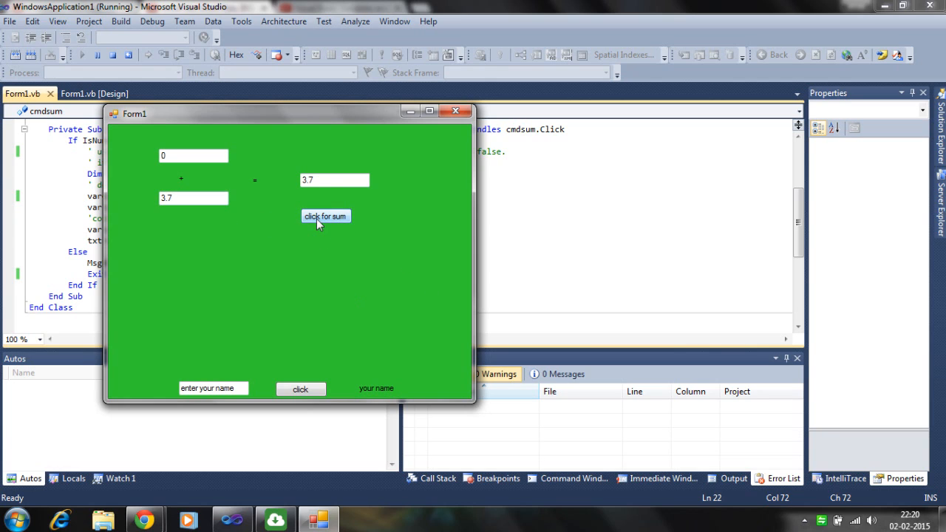
pyautogui.click(325, 216)
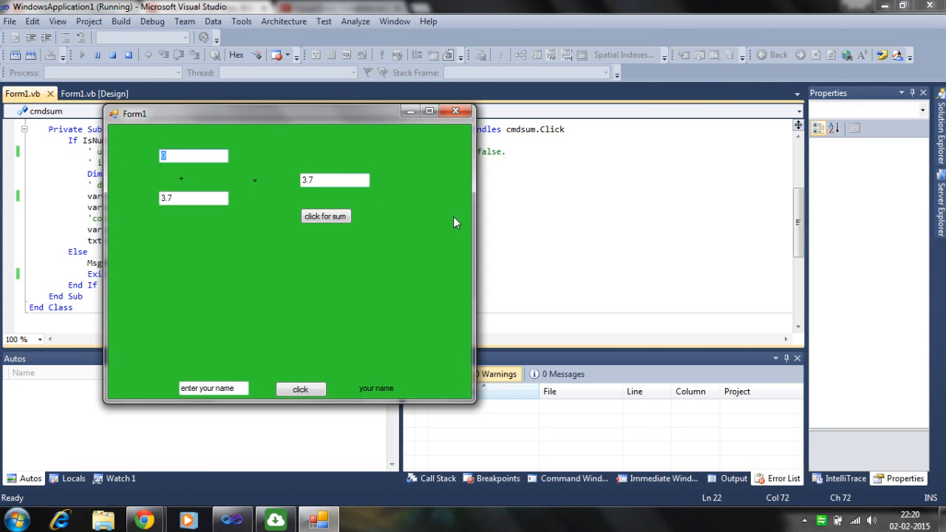
pyautogui.click(194, 198)
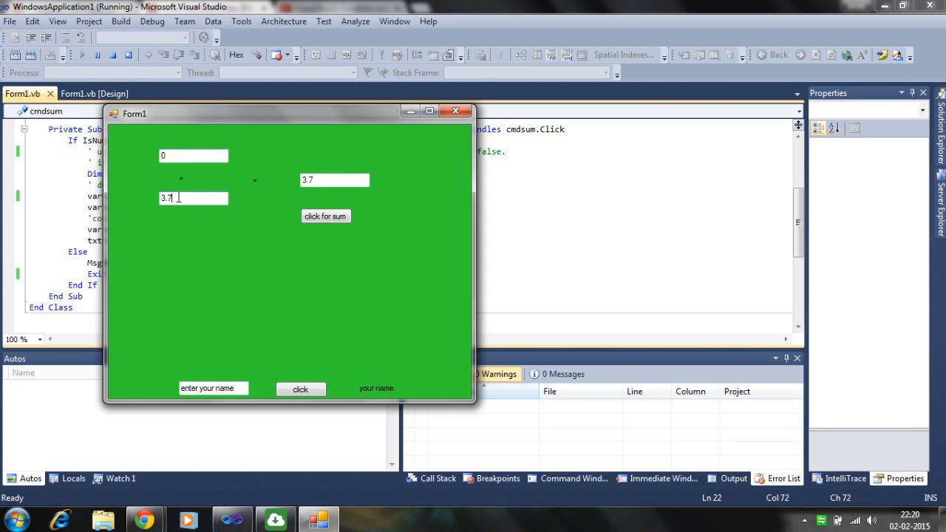
pyautogui.click(193, 155)
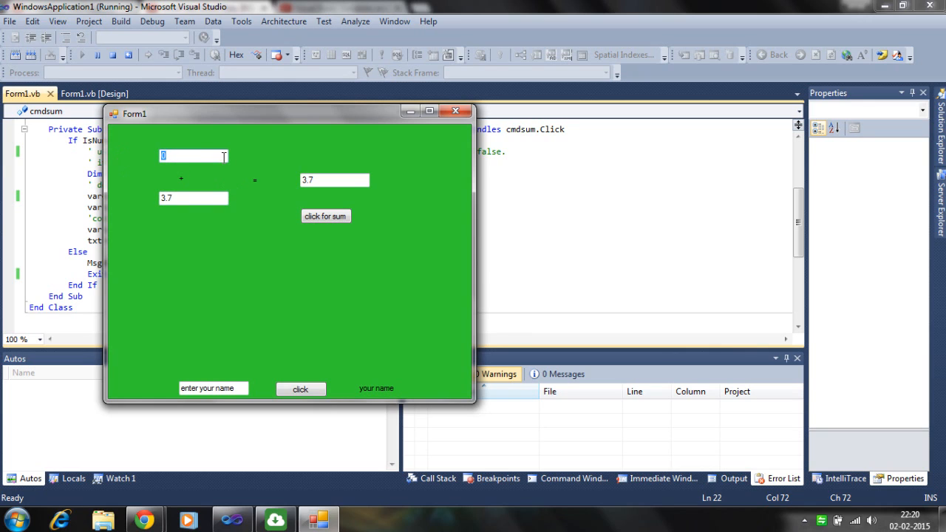
pyautogui.write('7')
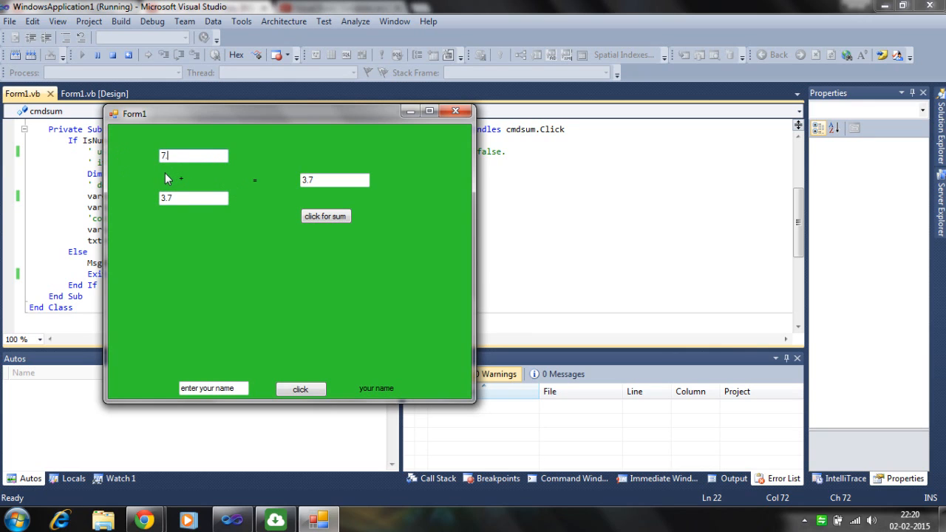
pyautogui.click(325, 216)
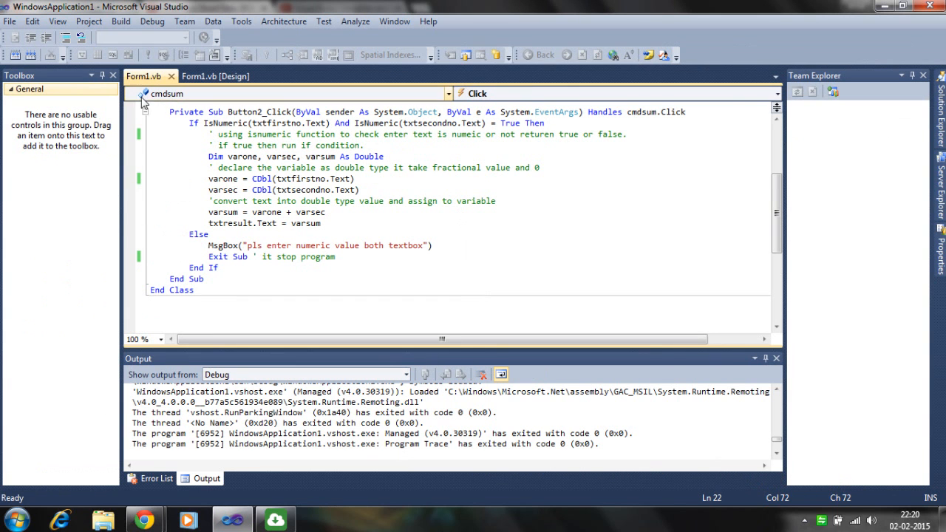
pyautogui.click(214, 76)
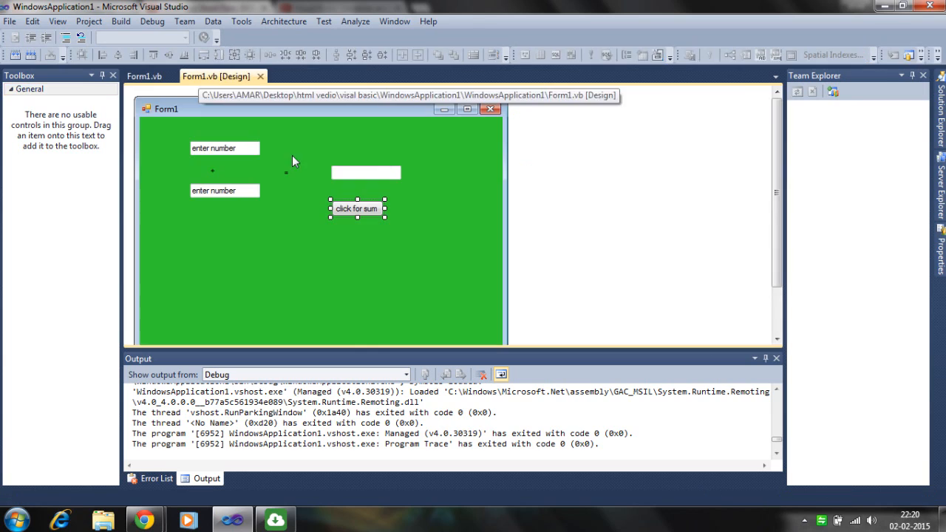